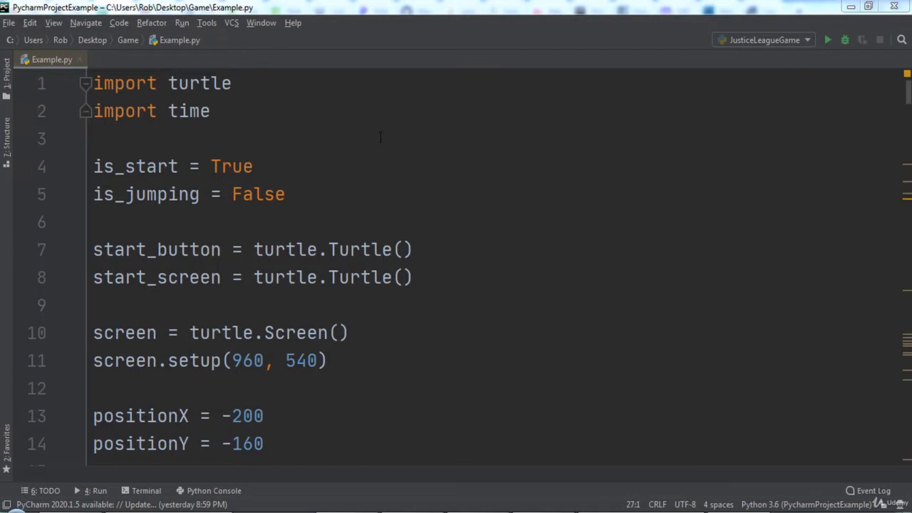
Add 'import random' beneath the turtle and time imports.
{"action": "type", "text": "im"}
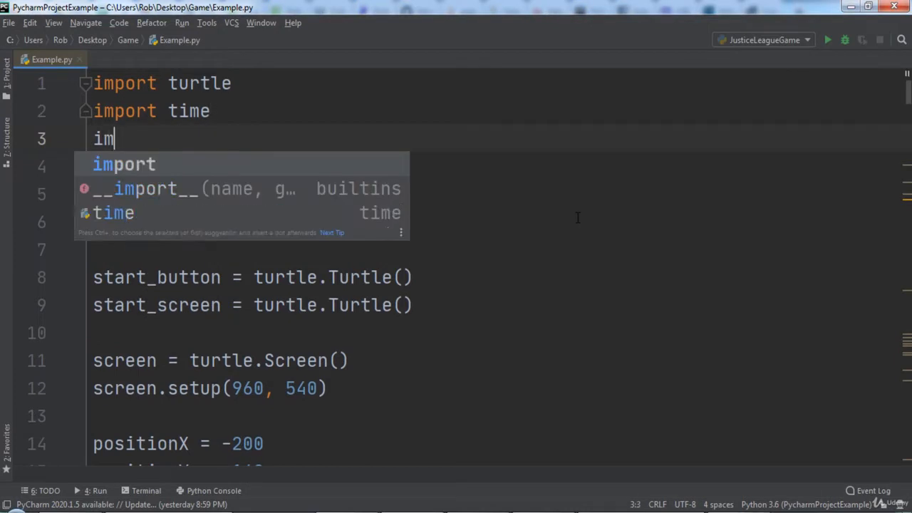
{"action": "type", "text": "port random"}
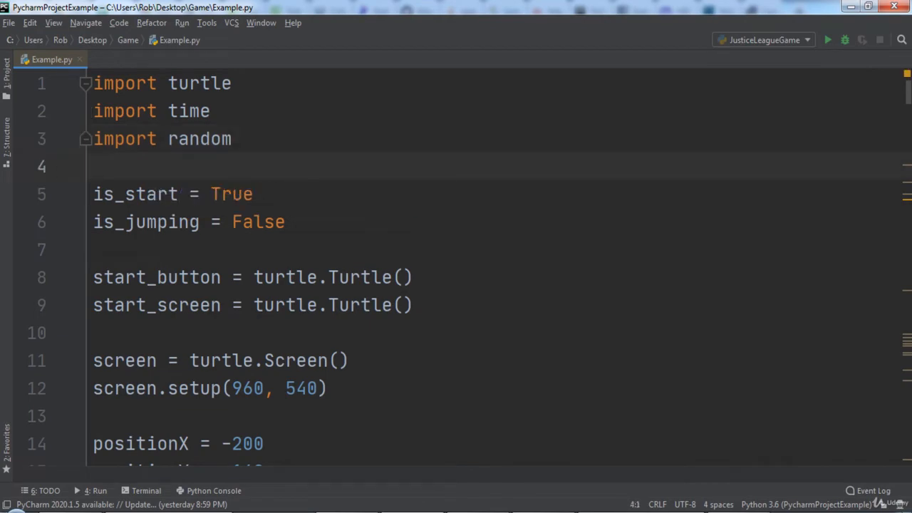
Add screen.addshape registrations for darkseid_kick.gif and darkseid_punch.gif after the existing addshape lines.
{"action": "scroll", "scroll_direction": "down", "scroll_amount": 3}
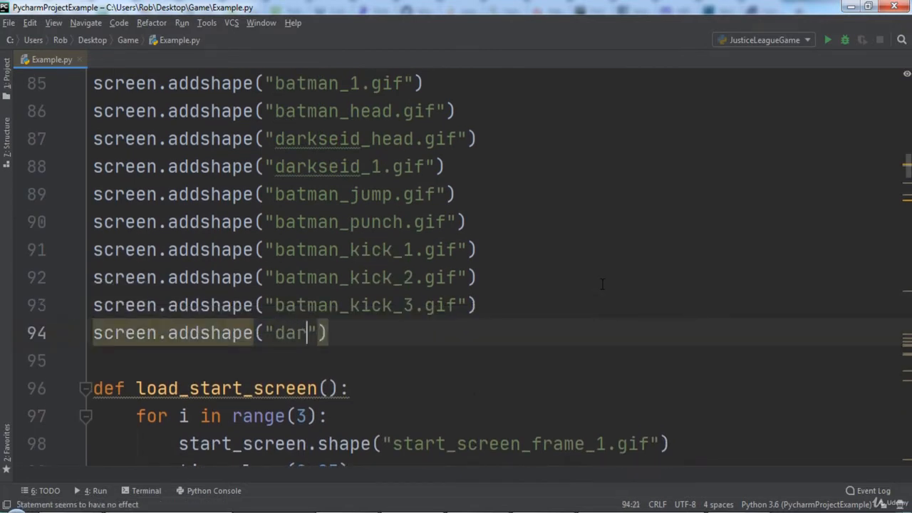
{"action": "type", "text": "screen.addshape(\"darkseid_punch"}
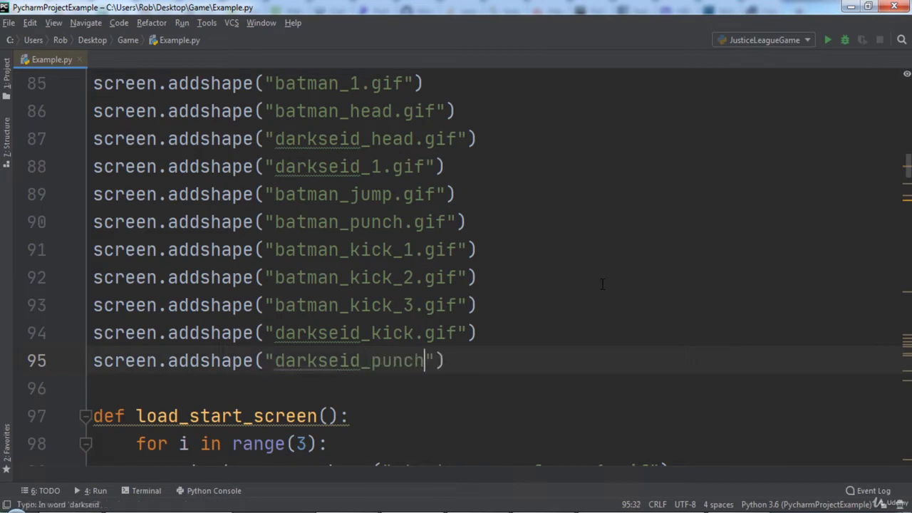
{"action": "type", "text": ".gif"}
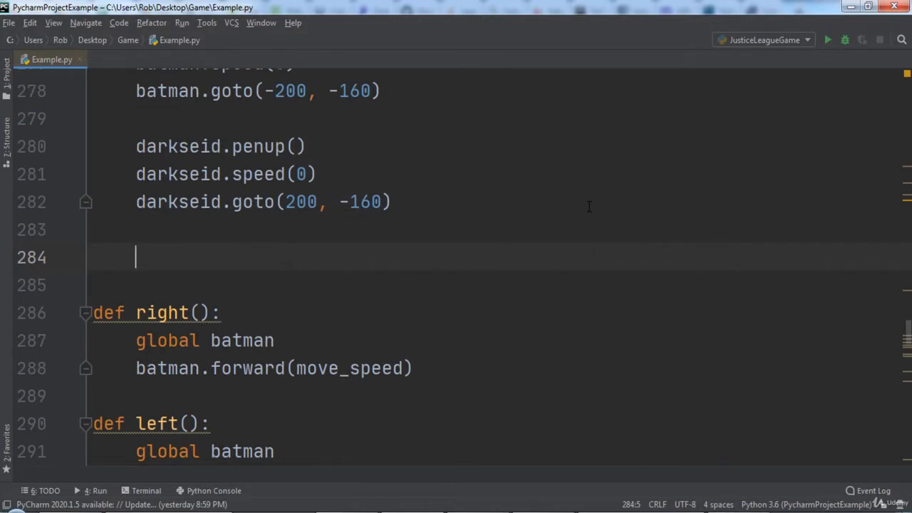
Insert time.sleep(2) below darkseid.goto(200, -160).
{"action": "type", "text": "time.sleep()"}
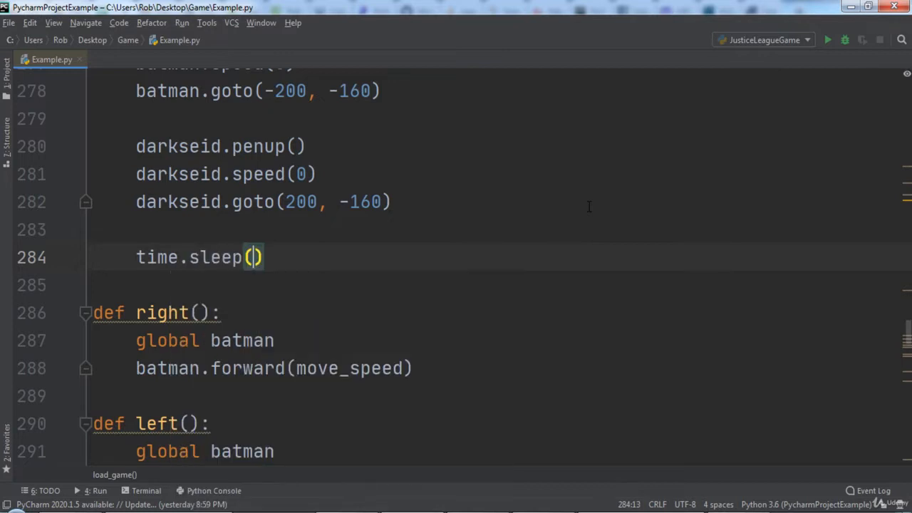
{"action": "type", "text": "2"}
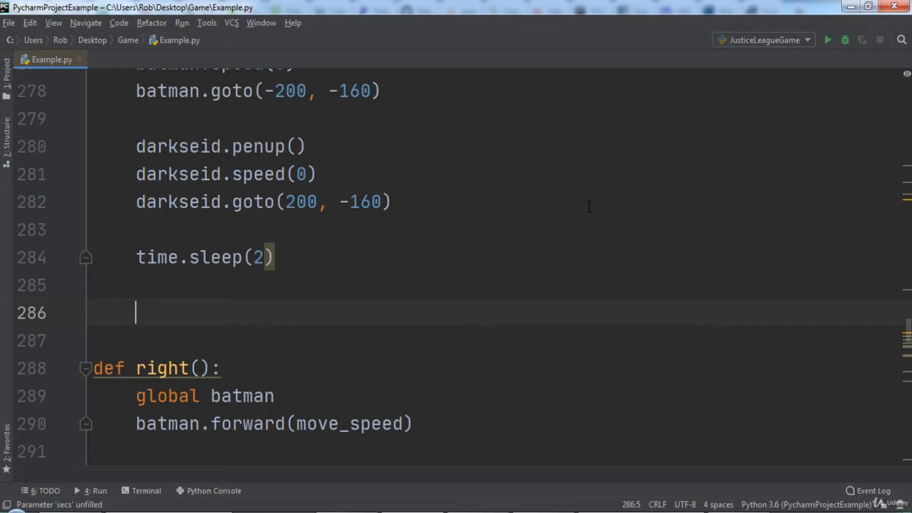
Start a while loop on batman_health > 0 and darkseid_health > 0 with an x-position check against darkseid.xcor.
{"action": "type", "text": "while"}
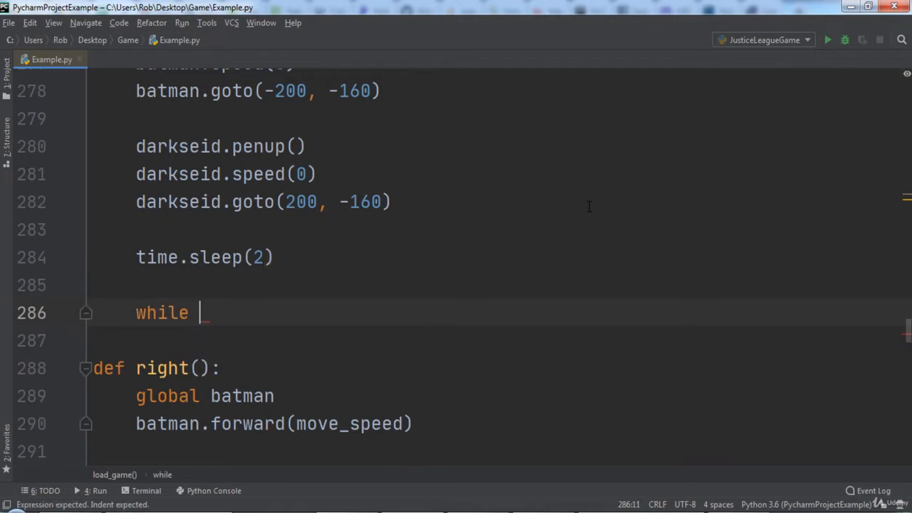
{"action": "type", "text": "batman_health >"}
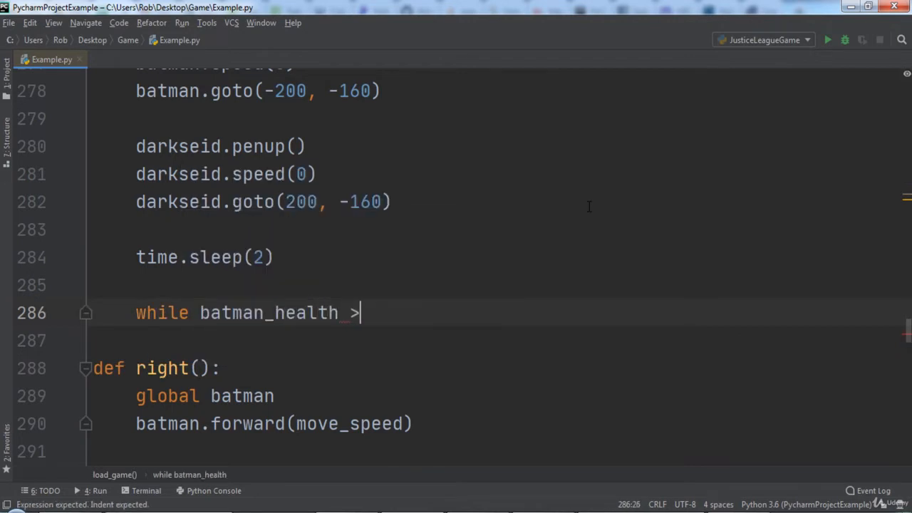
{"action": "type", "text": "0 and darkseid_health > 0:"}
{"action": "left_click", "coordinate": [495, 340]}
{"action": "type", "text": "if batman.xcor("}
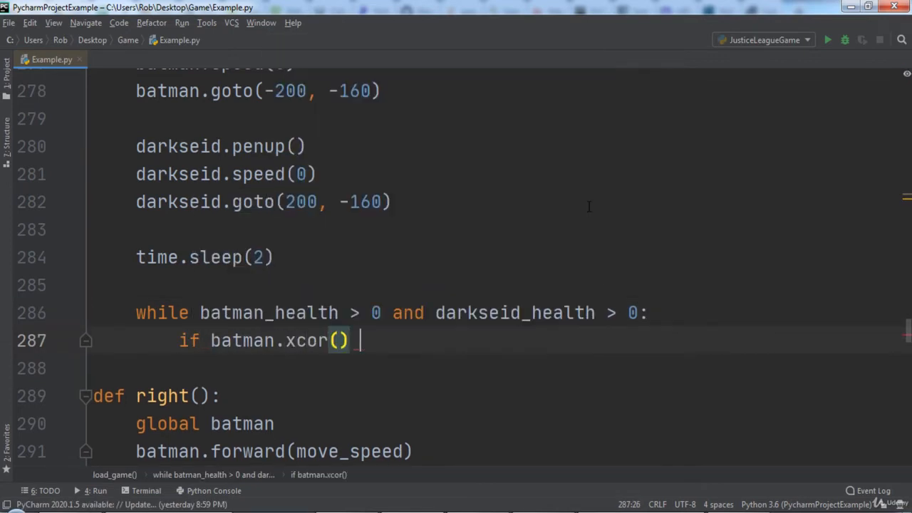
{"action": "type", "text": "< darkseid.xcor():"}
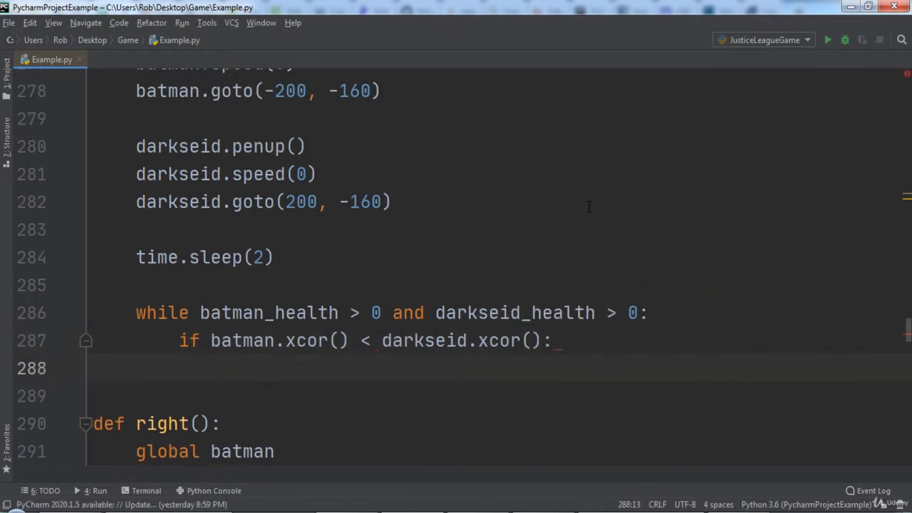
Move Darkseid backward or forward 100 in the if/else branches, then add time.sleep(1).
{"action": "type", "text": "darkseid."}
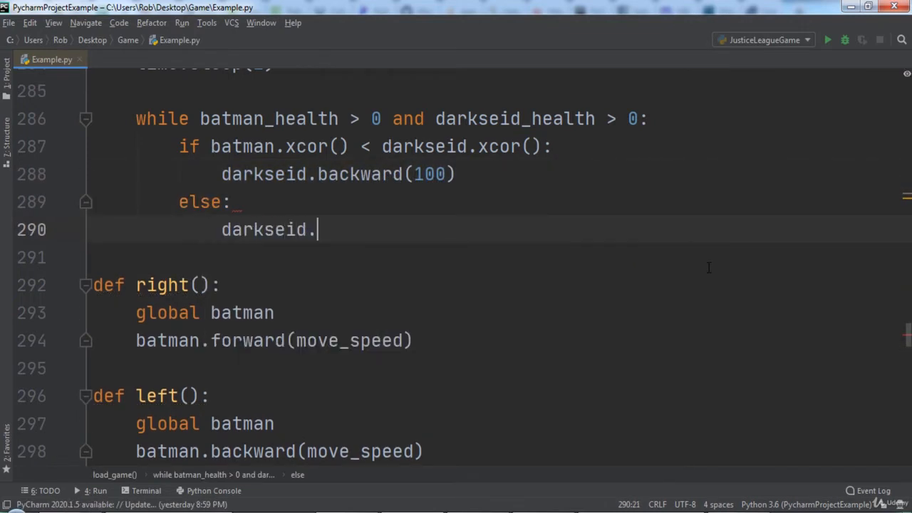
{"action": "type", "text": "forward(100)"}
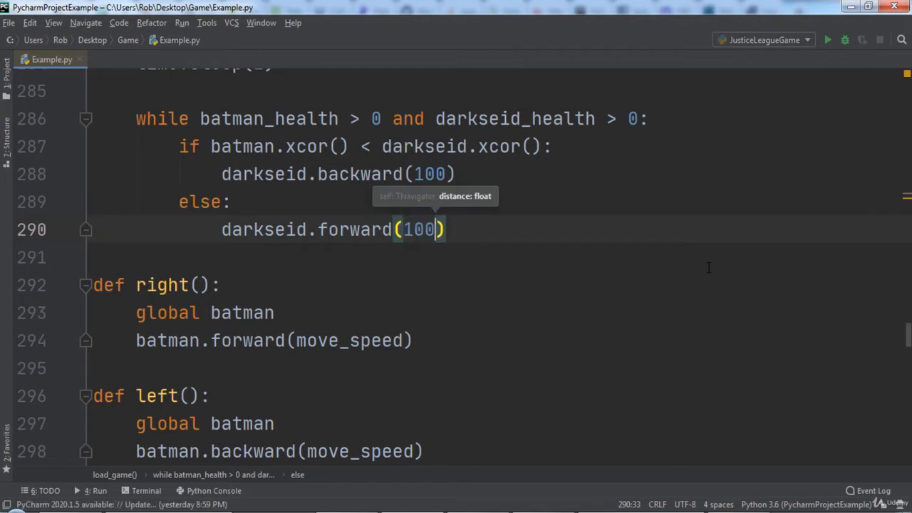
{"action": "type", "text": "time.sleep(1"}
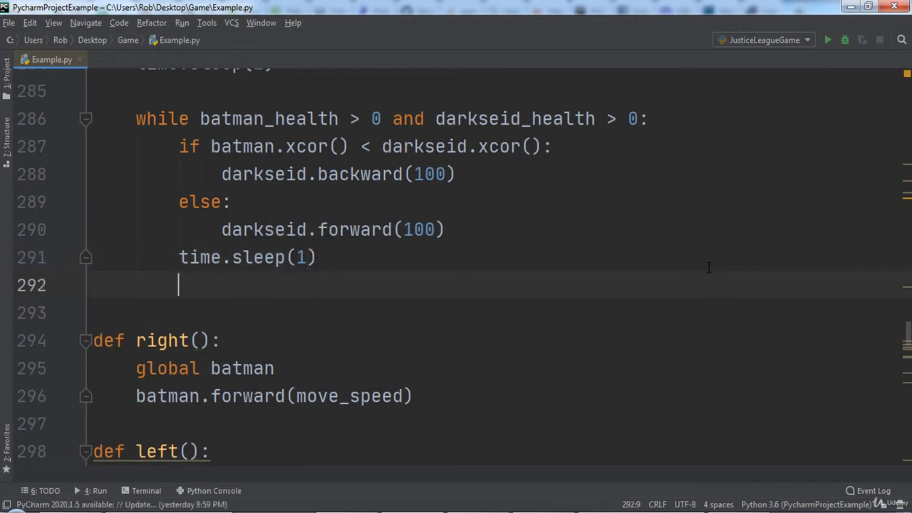
Assign number = random.randrange(0, 100) inside the loop.
{"action": "type", "text": "number"}
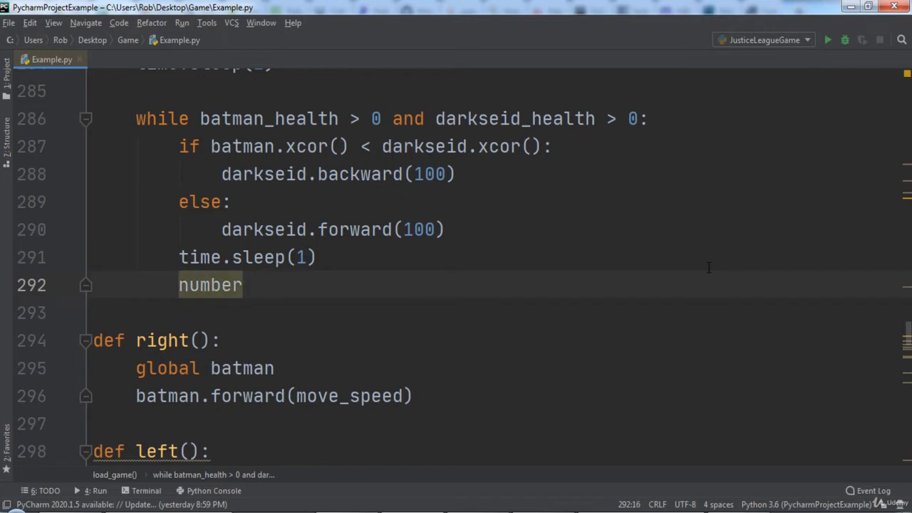
{"action": "type", "text": "= random.randrange(0"}
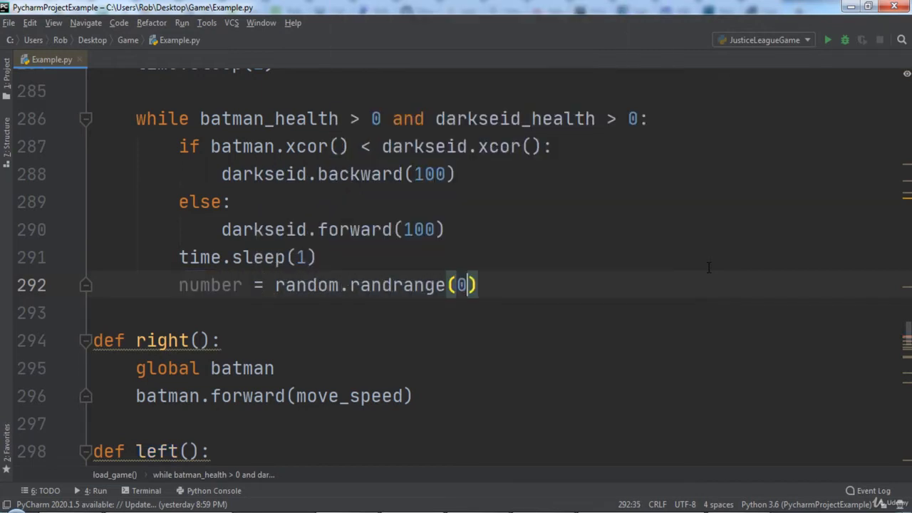
{"action": "type", "text": ","}
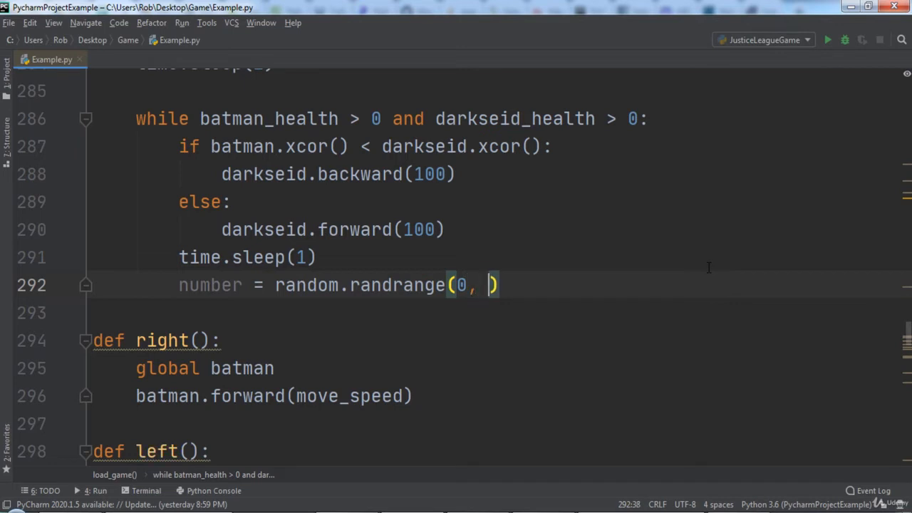
{"action": "type", "text": "100"}
{"action": "type", "text": "darkseid.shape(\"darkseid_punch.gif"}
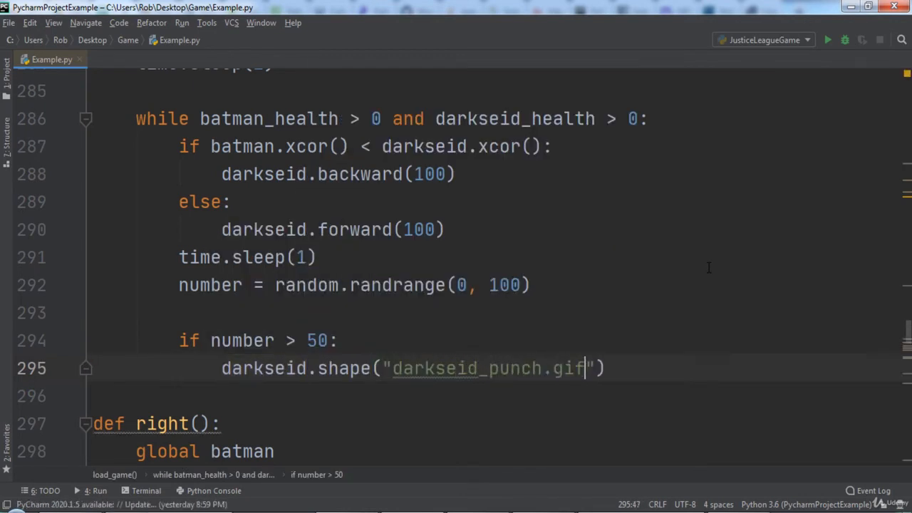
When number > 50, show darkseid_punch.gif, sleep 0.15 seconds, and begin the shape revert.
{"action": "type", "text": "time.sleep(0.15"}
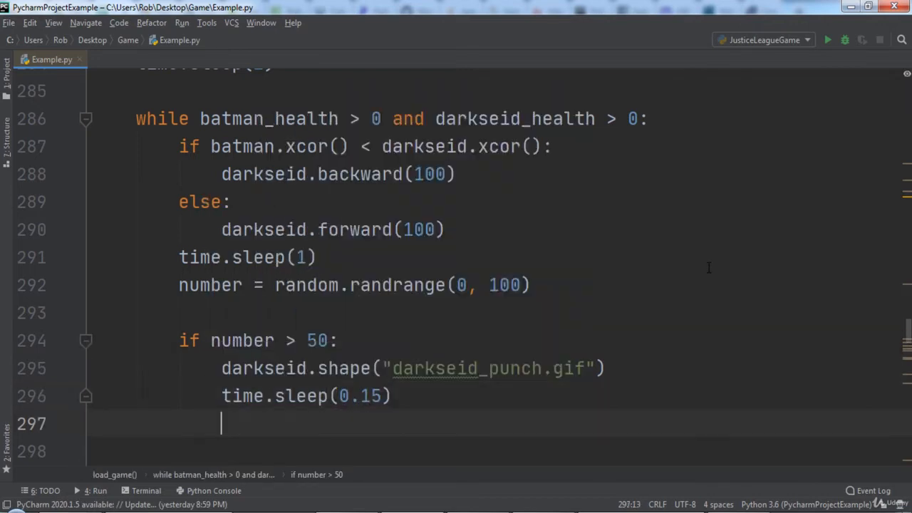
{"action": "type", "text": "darkseid.shape(\"darkseid_1.gif"}
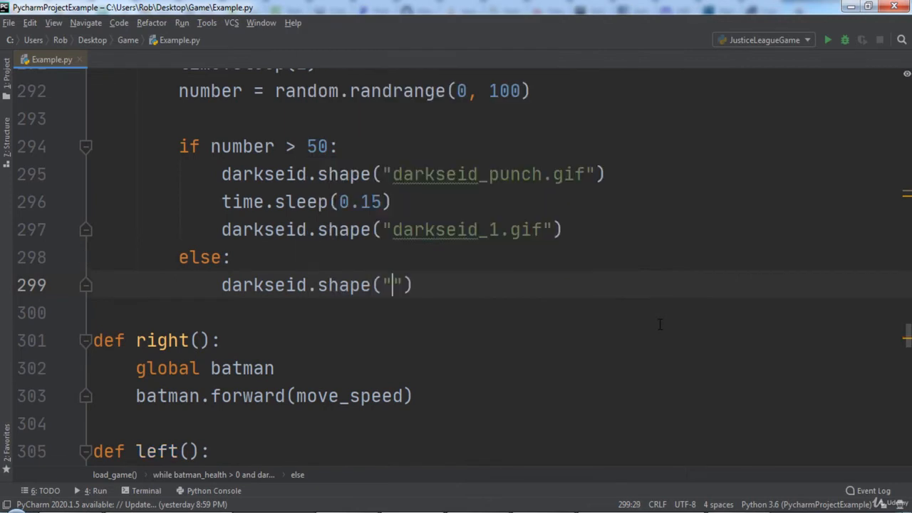
In the else branch show darkseid_kick.gif, sleep 0.15, then revert to darkseid_1.gif.
{"action": "type", "text": "darkseid_kick.gif"}
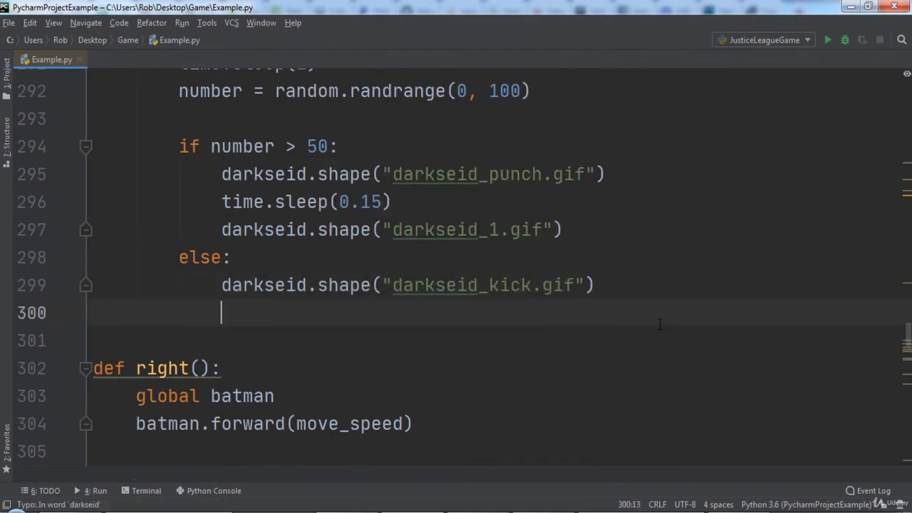
{"action": "type", "text": "time.sleep("}
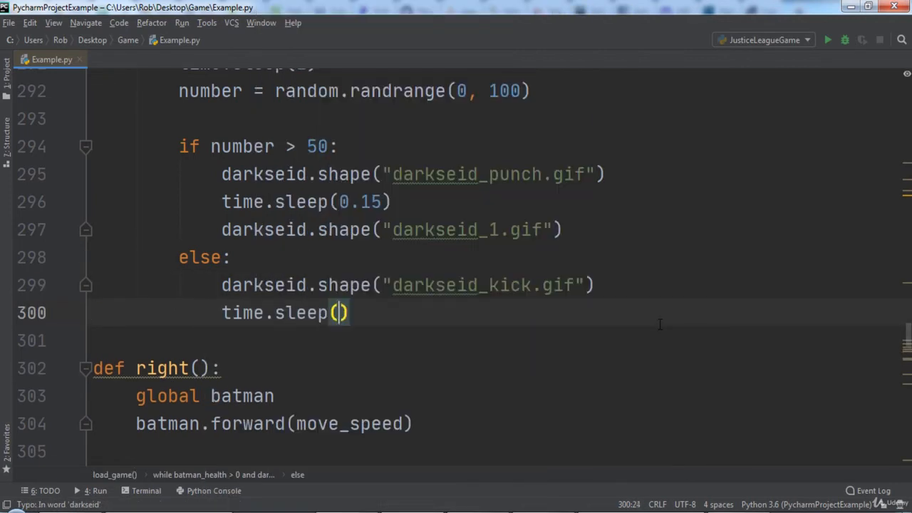
{"action": "type", "text": "0.15"}
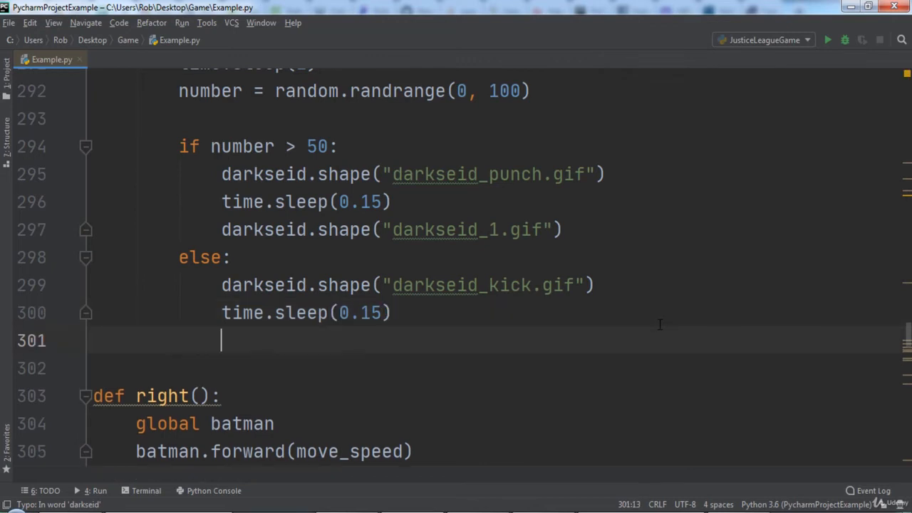
{"action": "type", "text": "darkseid.shape"}
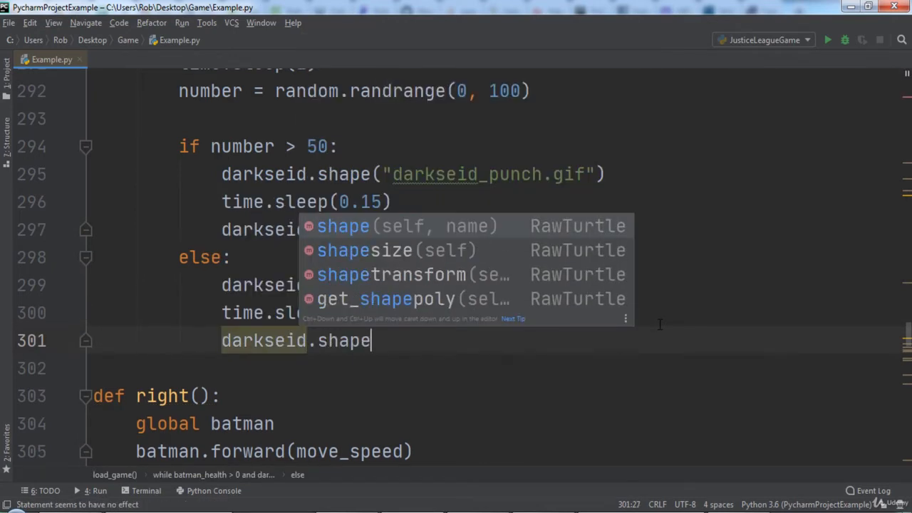
{"action": "type", "text": "(\"darkseid_1.gif\")"}
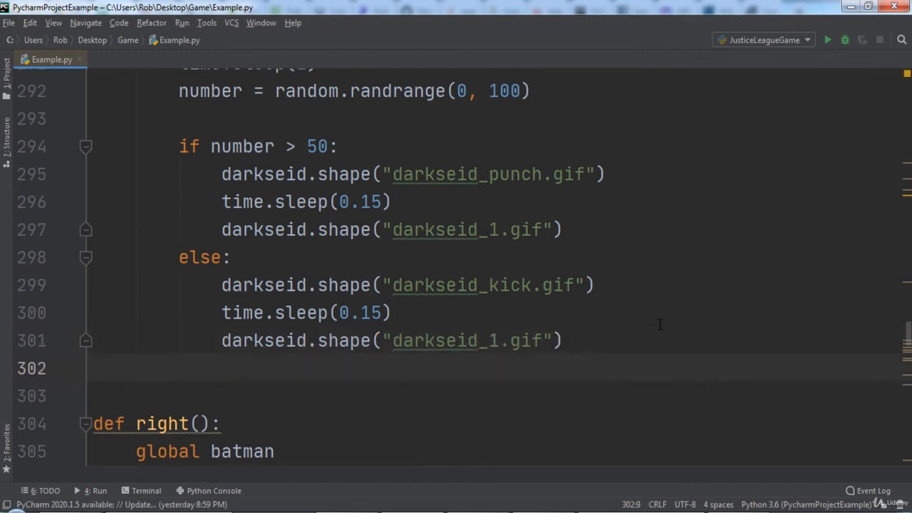
End the loop iteration with time.sleep(1).
{"action": "type", "text": "time.sleep"}
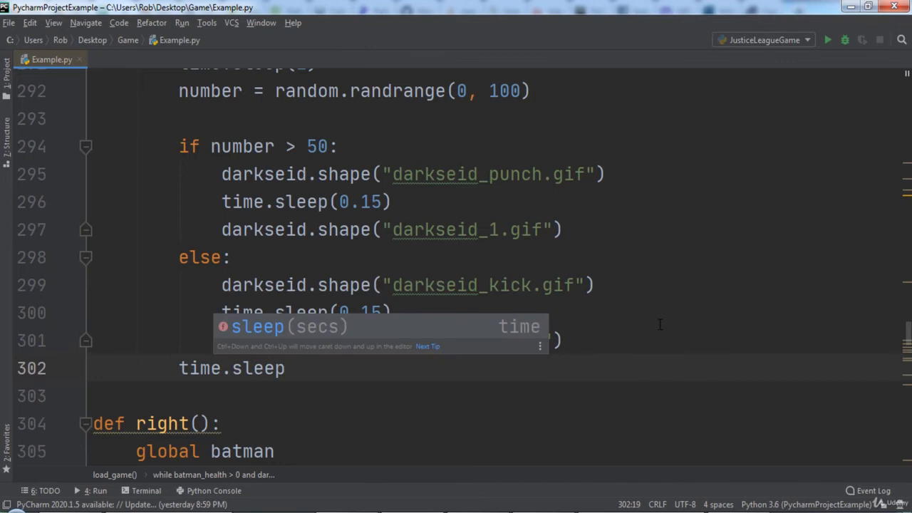
{"action": "type", "text": "(1)"}
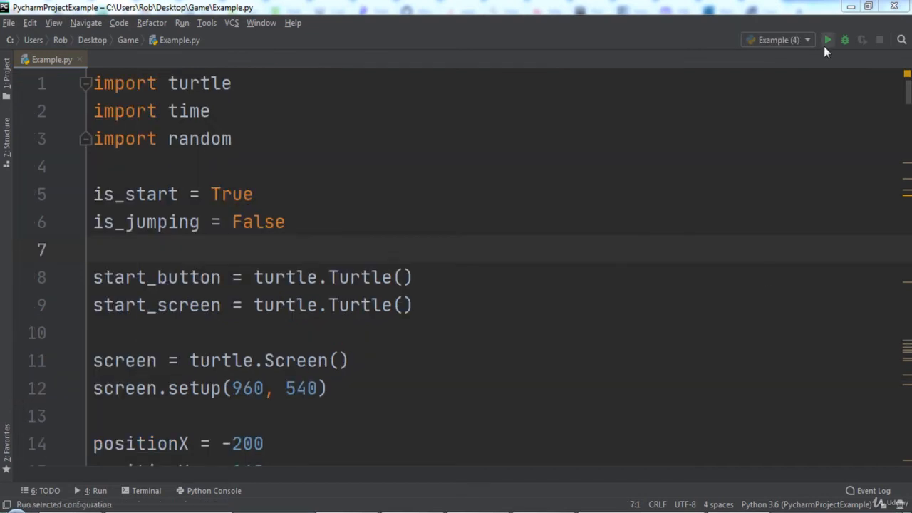
Run Example.py and start the game from the title screen into the Batcave scene.
{"action": "left_click", "coordinate": [826, 40]}
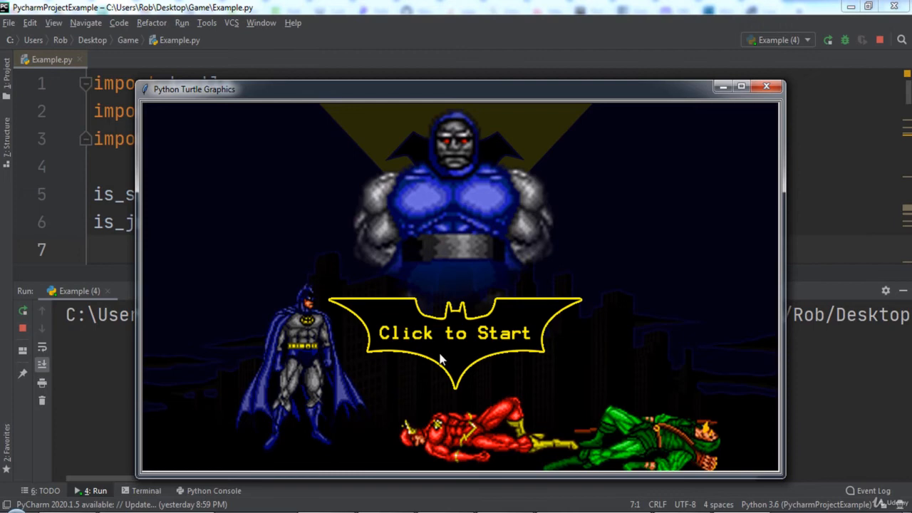
{"action": "left_click", "coordinate": [456, 334]}
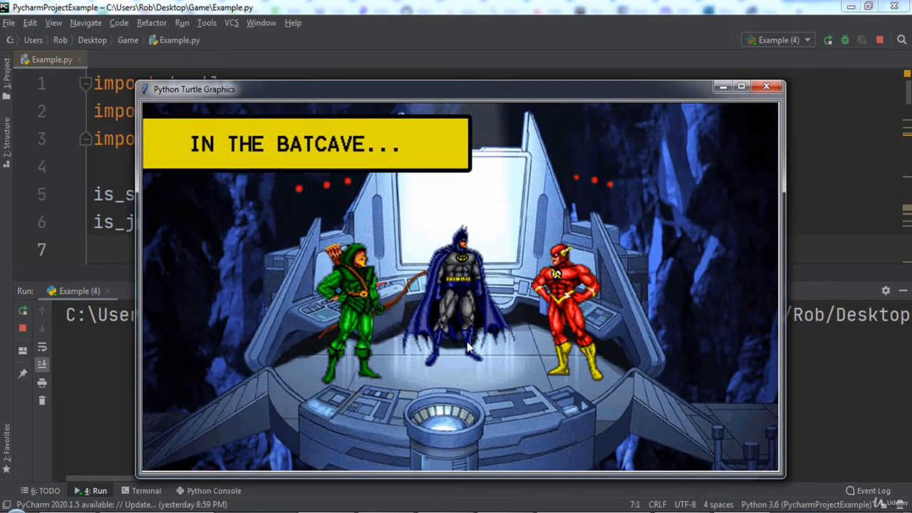
{"action": "mouse_move", "coordinate": [857, 203]}
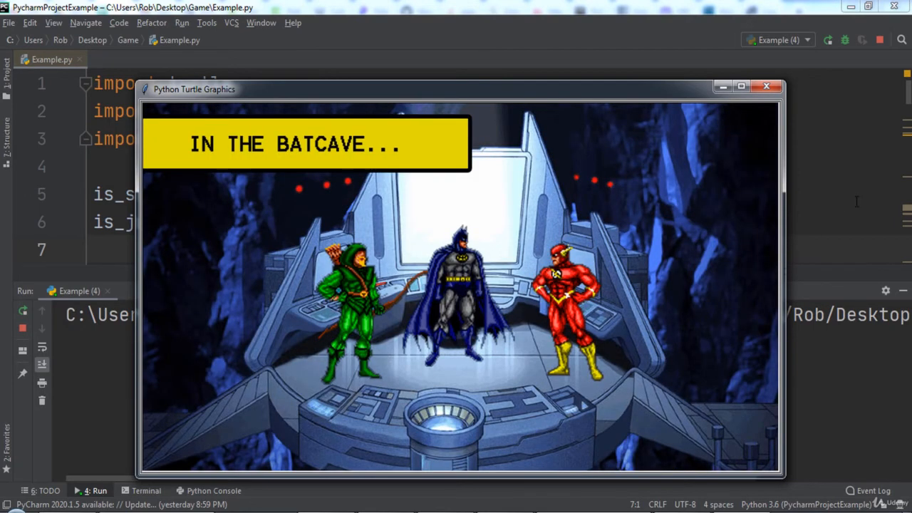